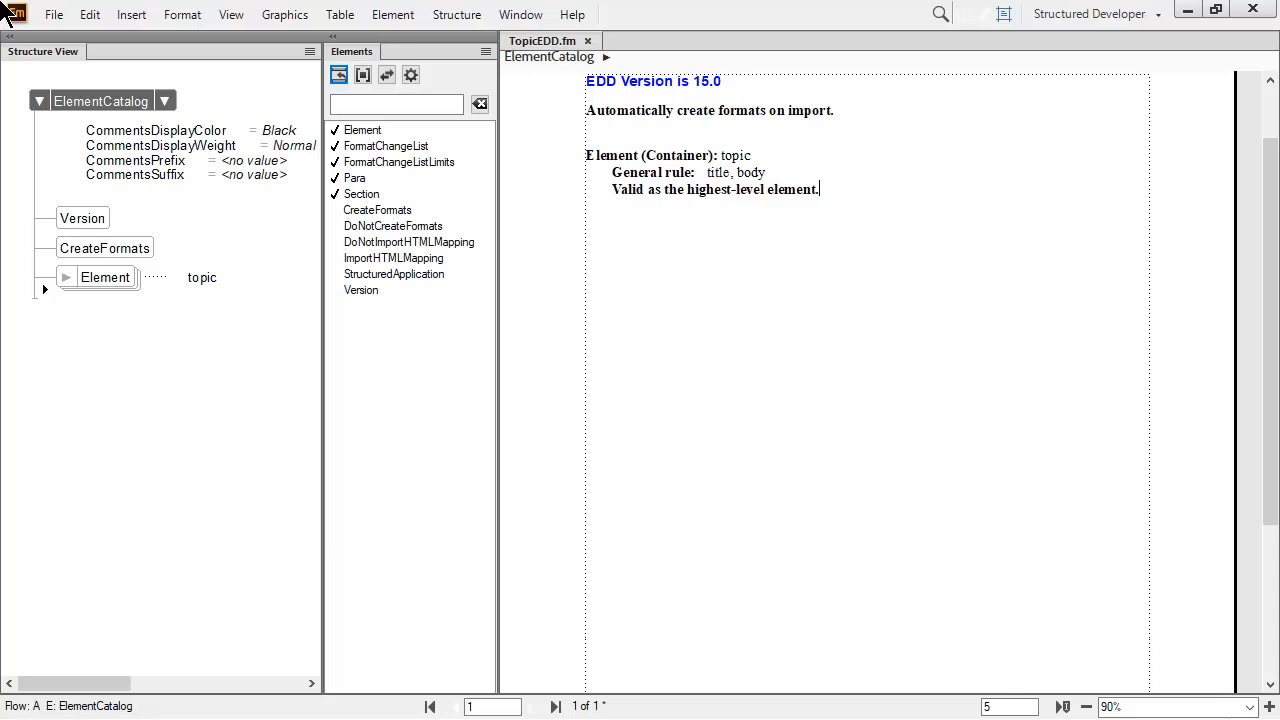
mouse_move(368, 140)
text(title)
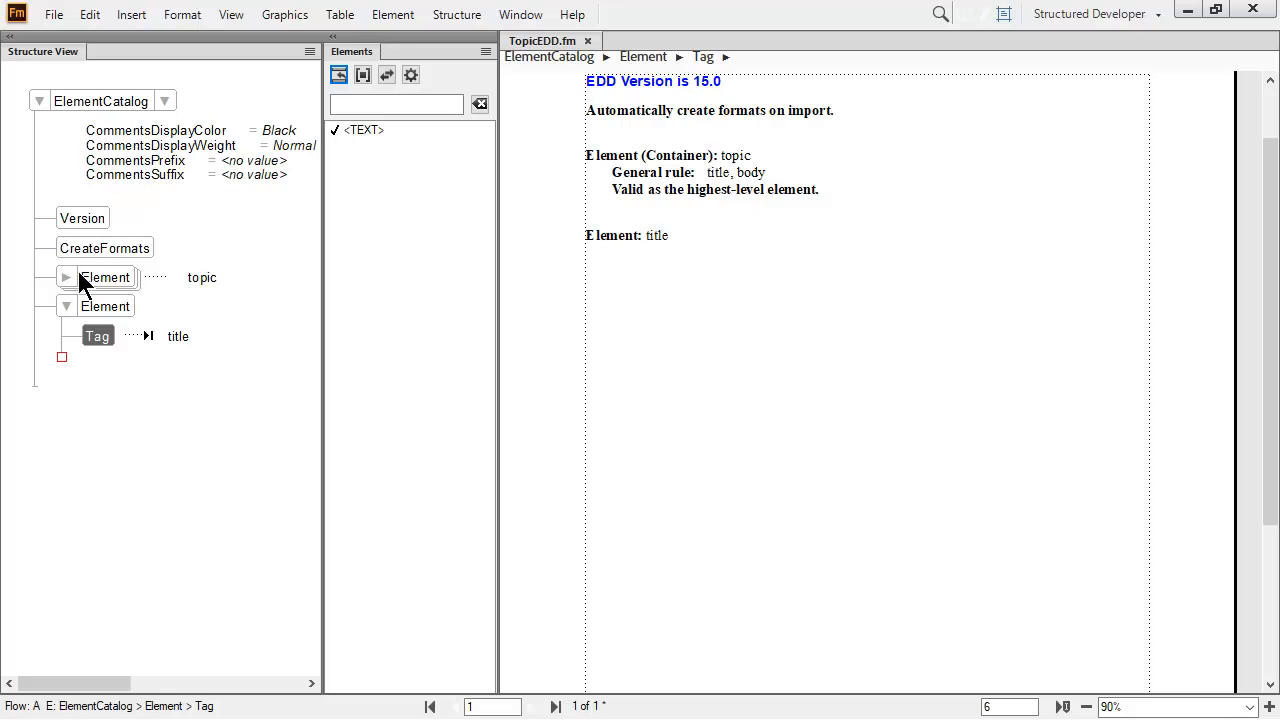
Make the title element a Container whose GeneralRule is <TEXT> from the Elements catalog.
click(104, 306)
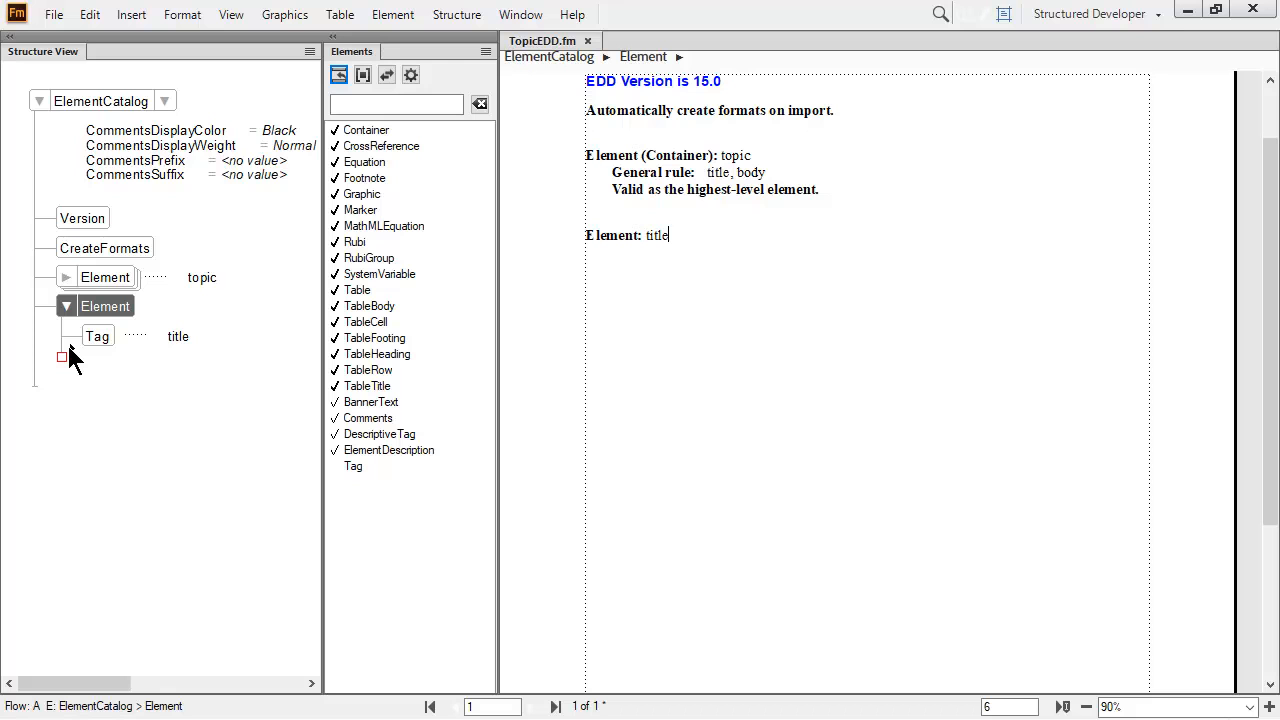
mouse_move(284, 320)
text(<TEXT>)
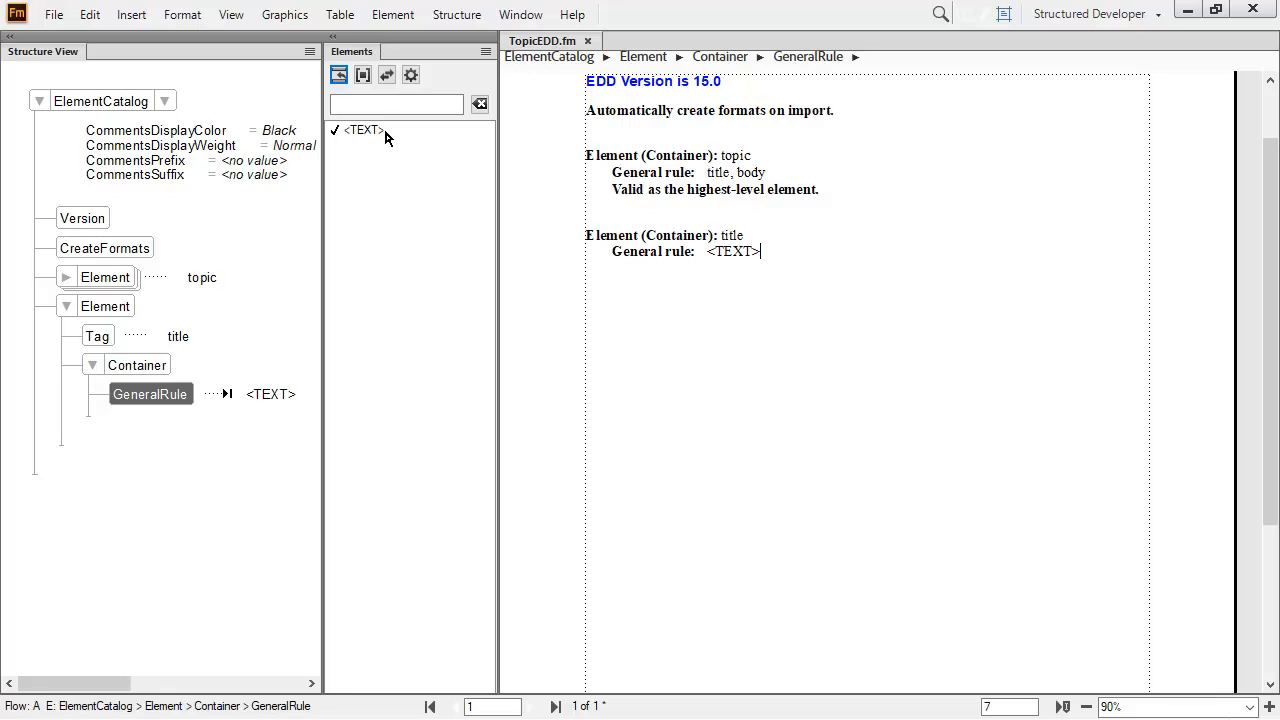
Collapse title and add a new element tagged body as a Container with a GeneralRule.
click(66, 306)
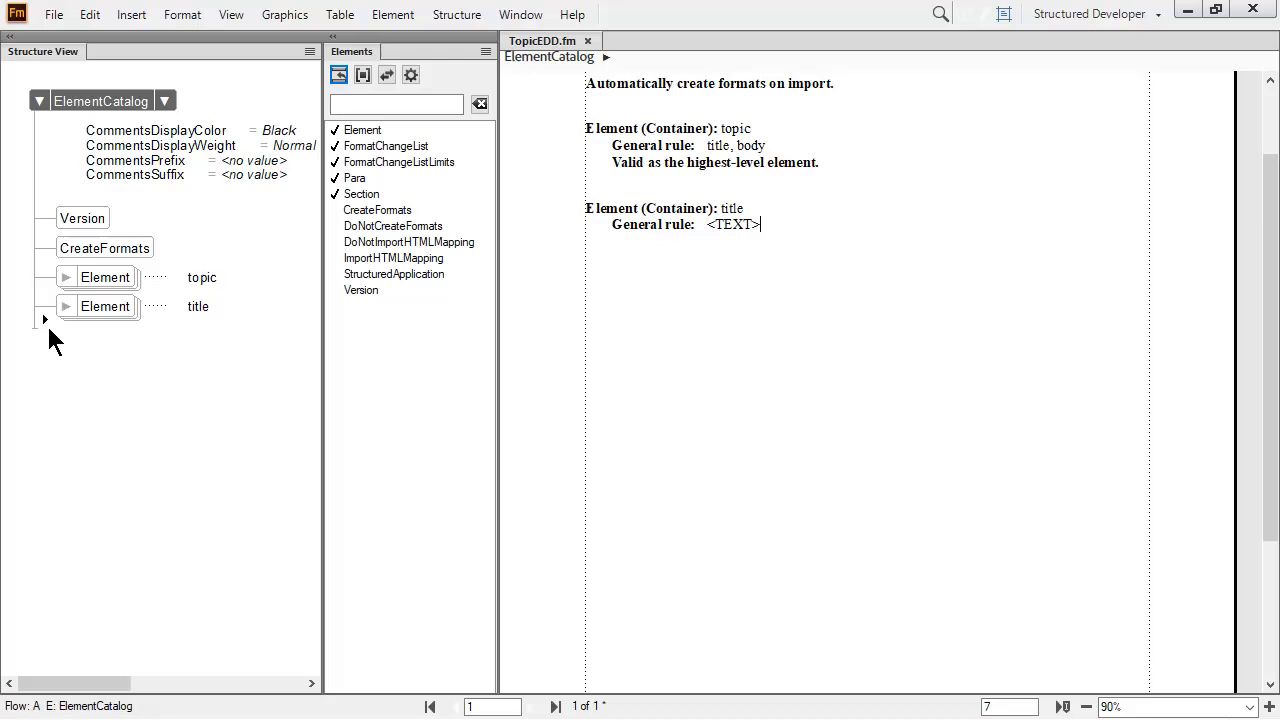
mouse_move(304, 288)
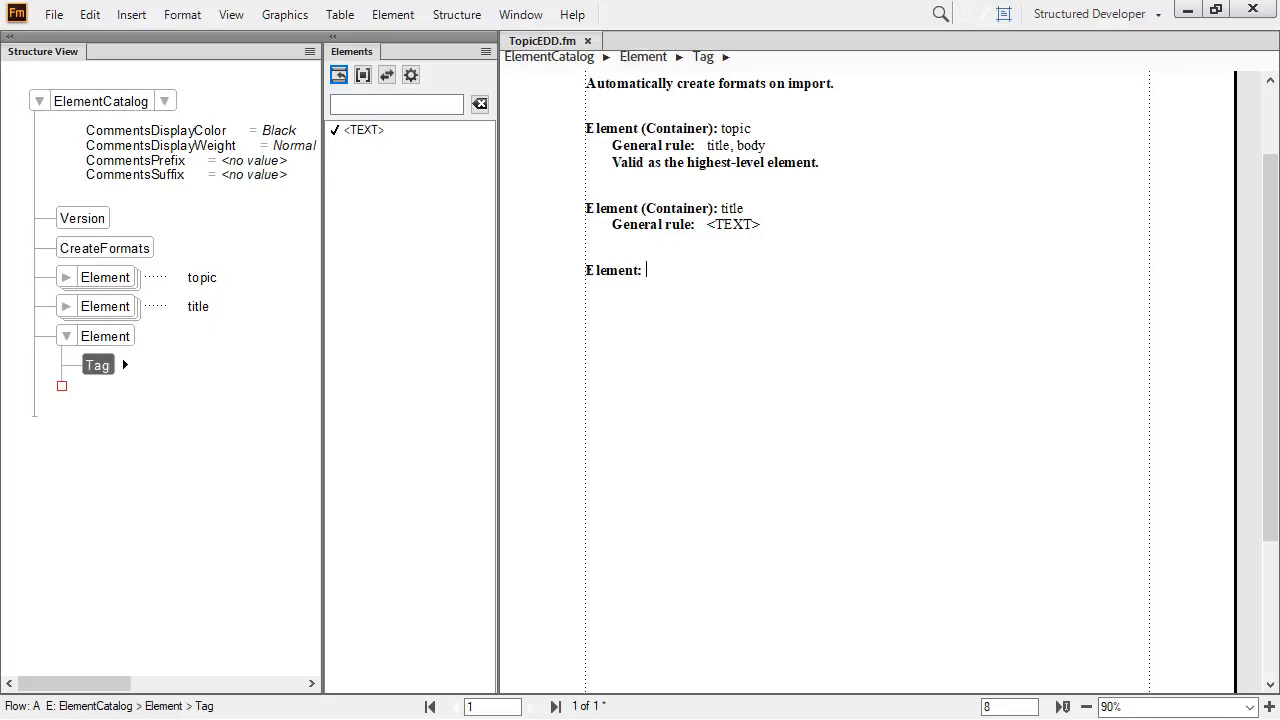
text(body)
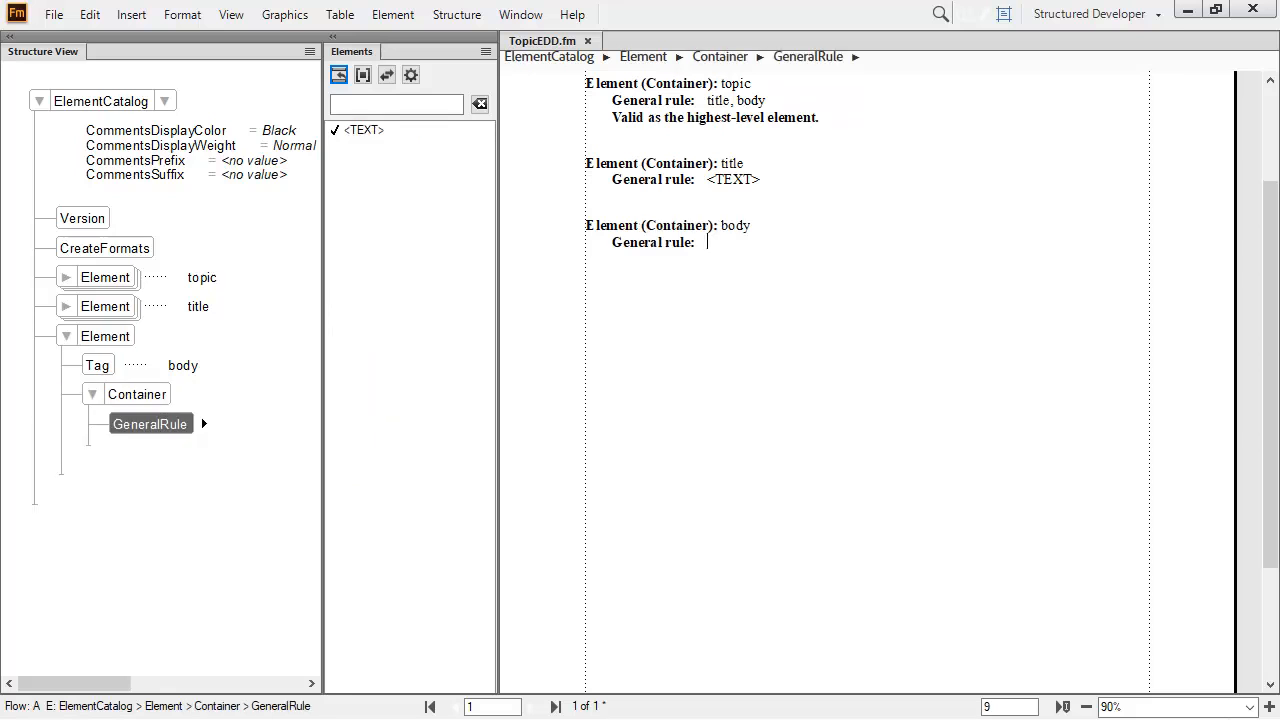
Set body's GeneralRule to 'p?, section+' and collapse the finished definition.
text(p?, section+)
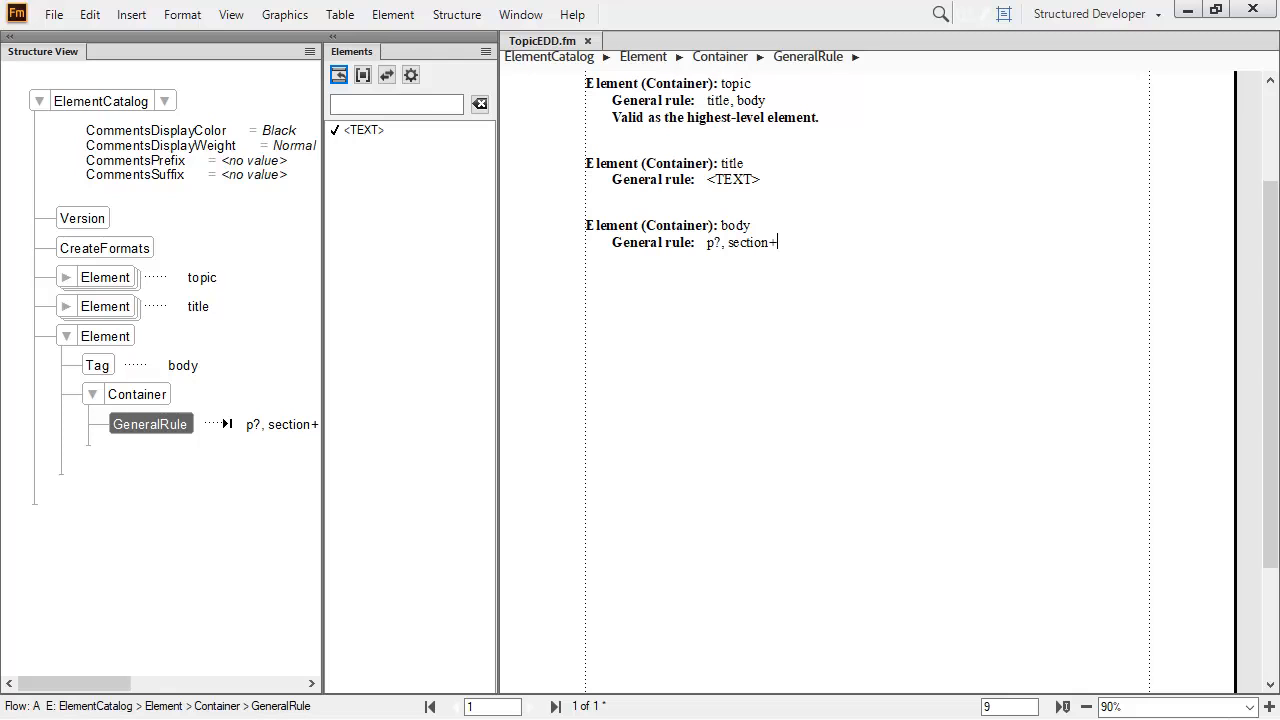
mouse_move(364, 136)
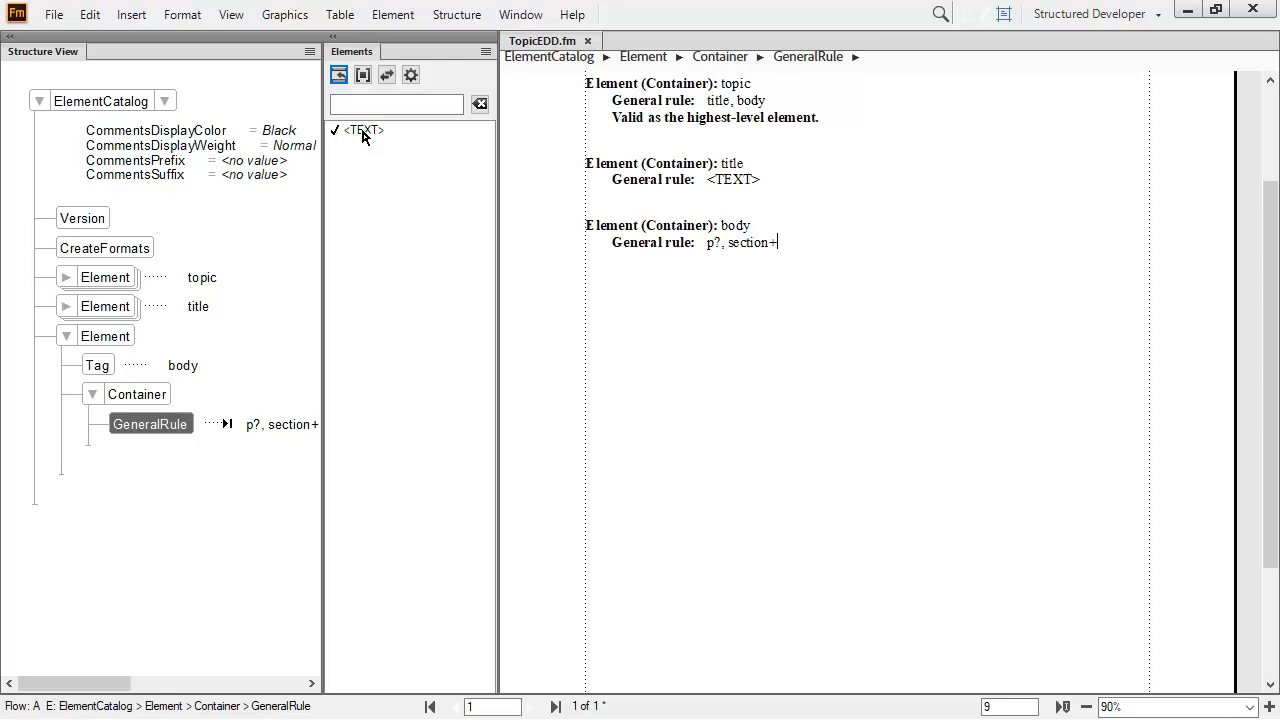
mouse_move(308, 136)
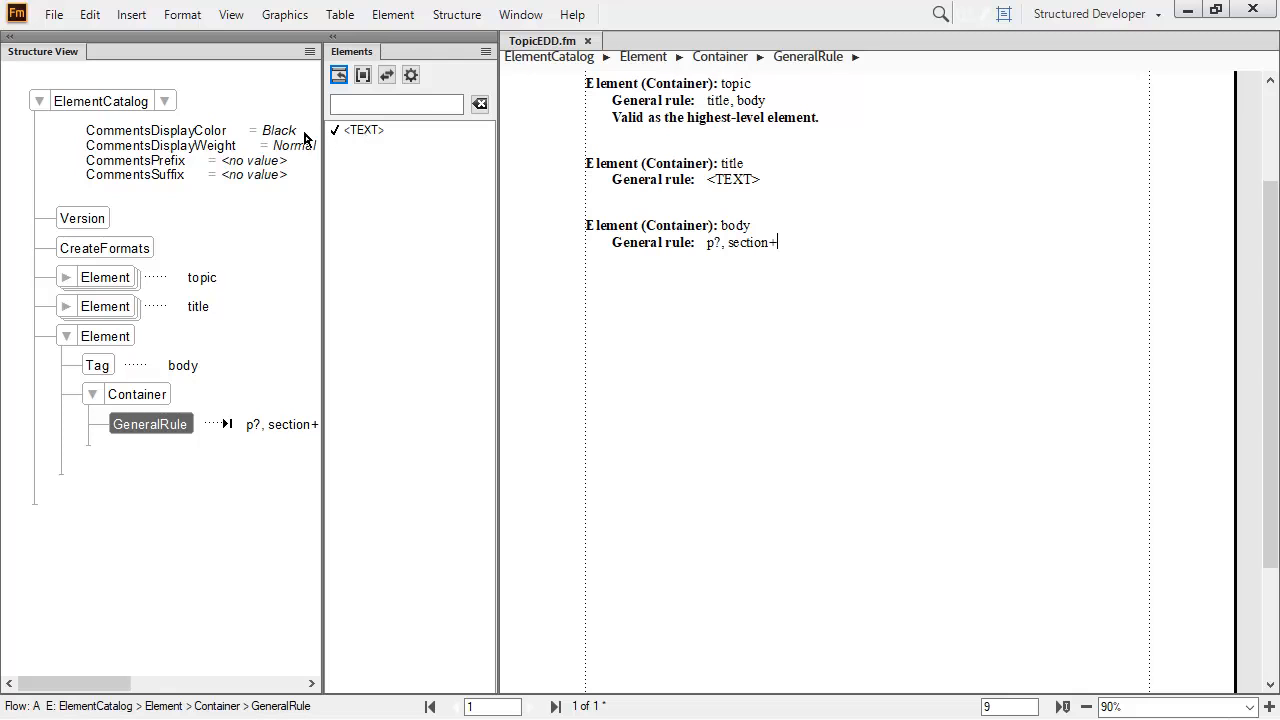
click(66, 336)
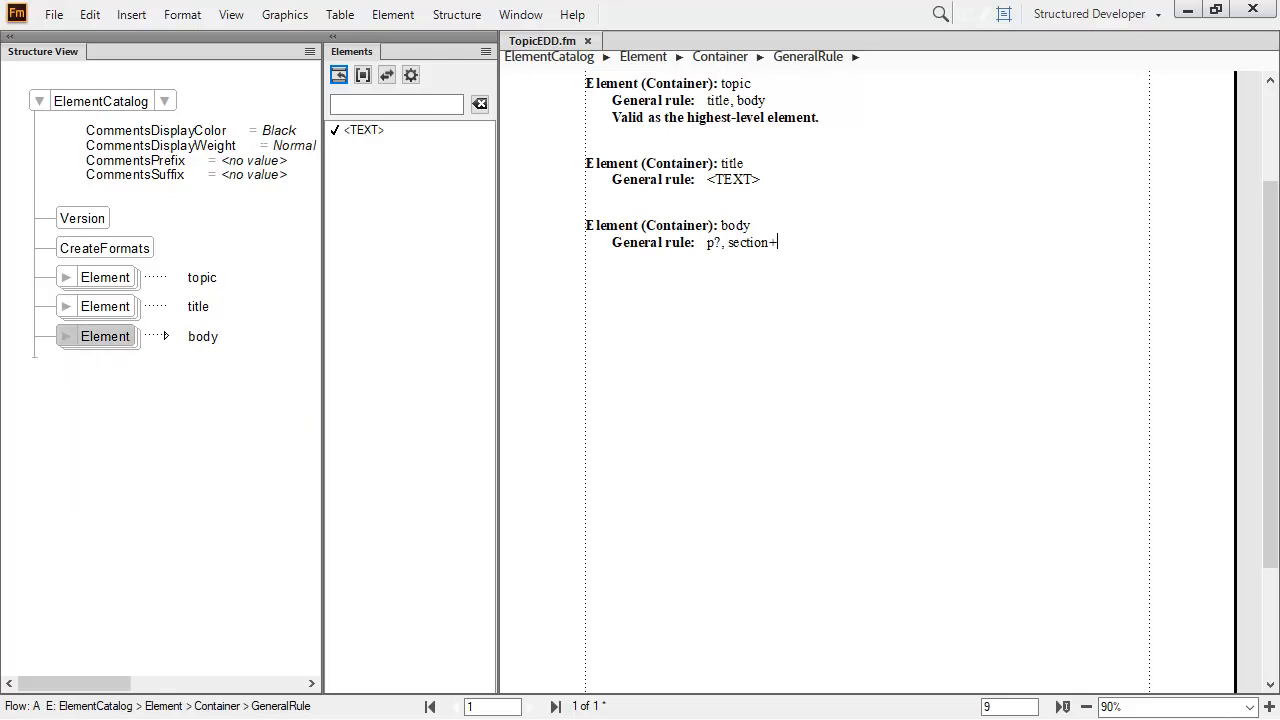